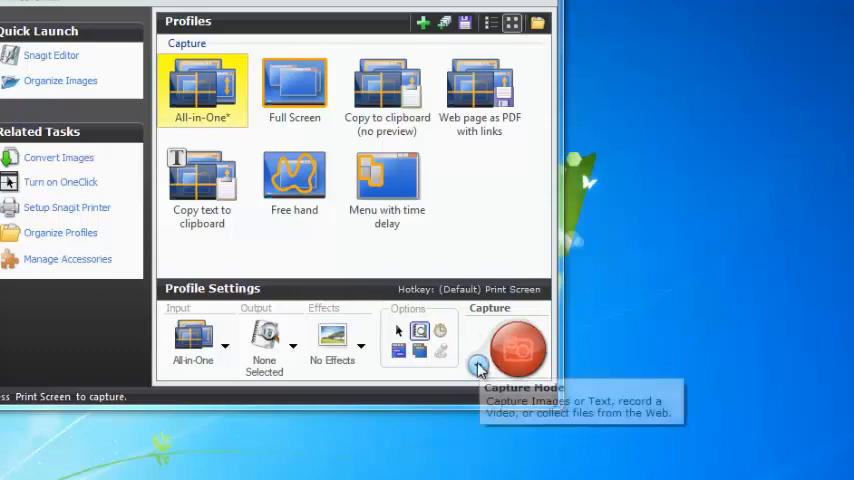
Switch Snagit's capture mode to Video Capture and confirm the change
left_click(478, 366)
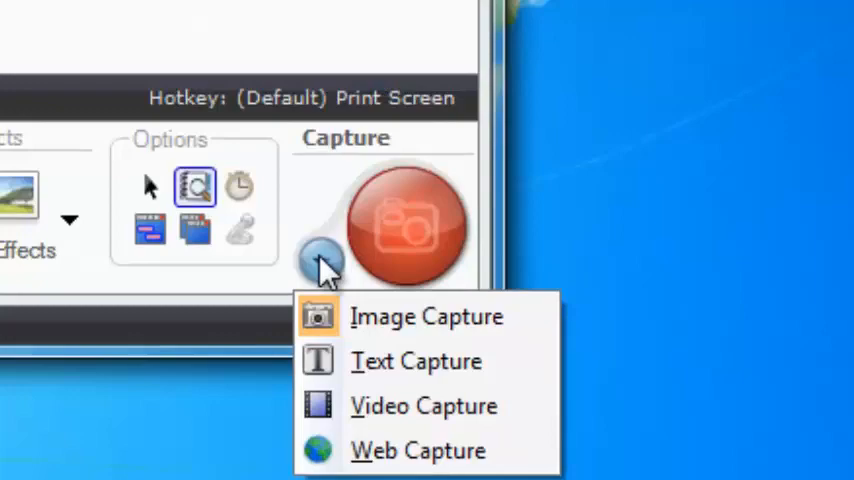
mouse_move(480, 405)
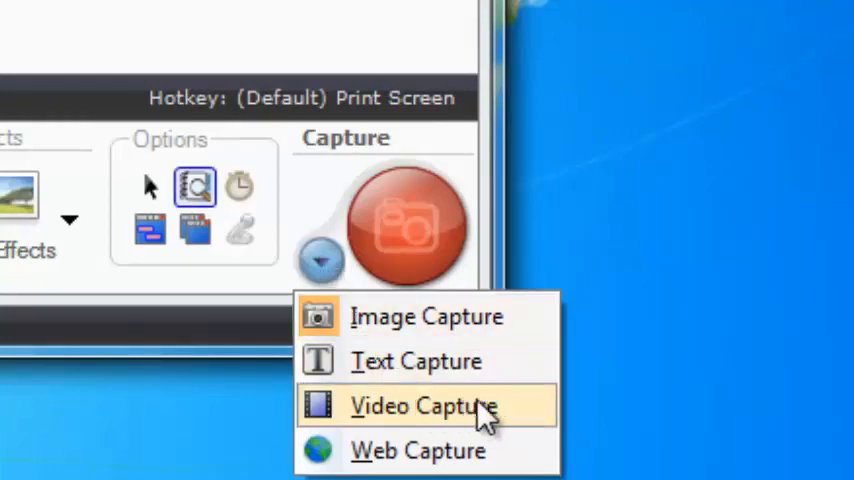
left_click(424, 405)
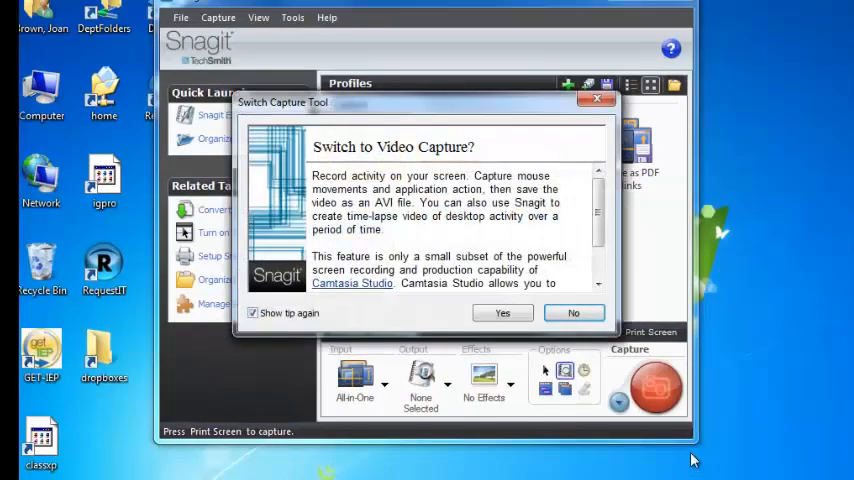
left_click(573, 313)
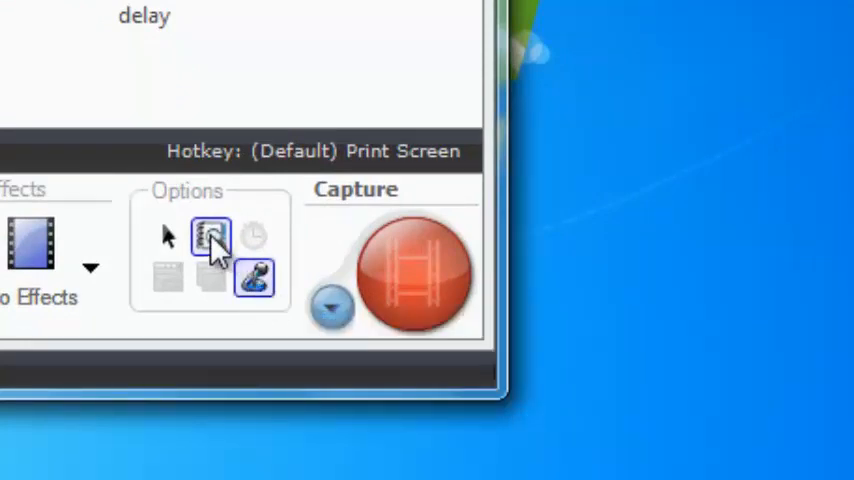
mouse_move(211, 243)
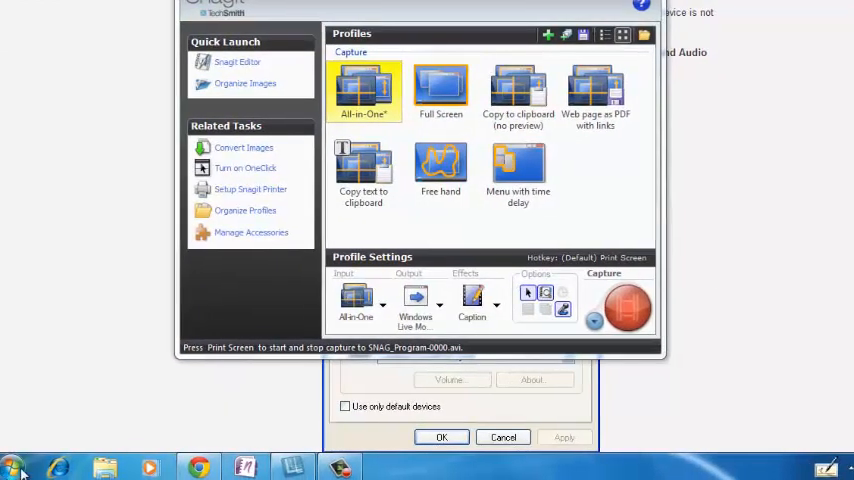
Set the mouse pointer scheme to Windows Black in Mouse Properties
left_click(13, 467)
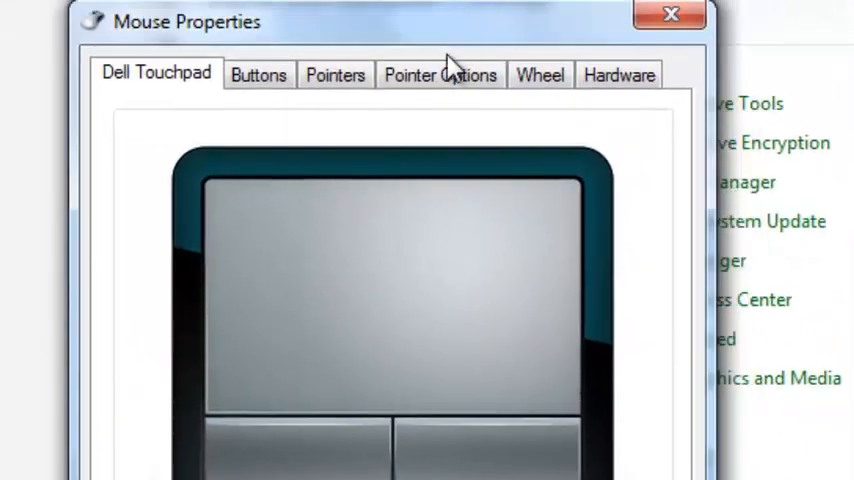
left_click(440, 74)
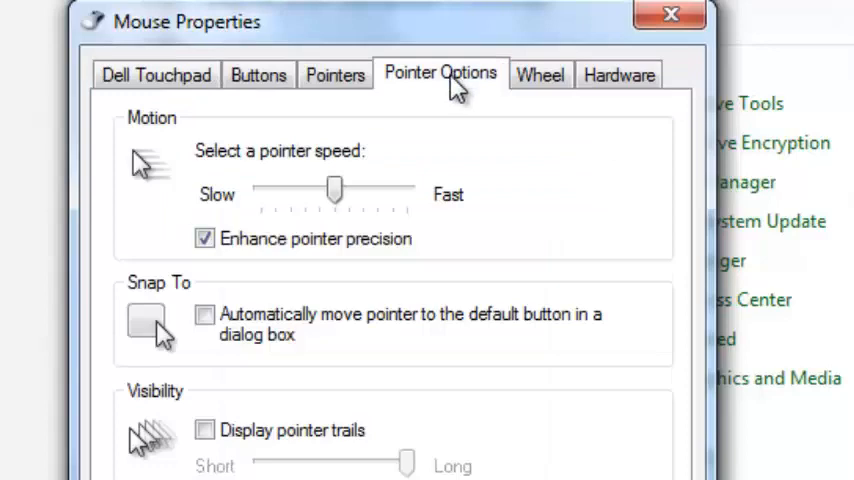
left_click(335, 74)
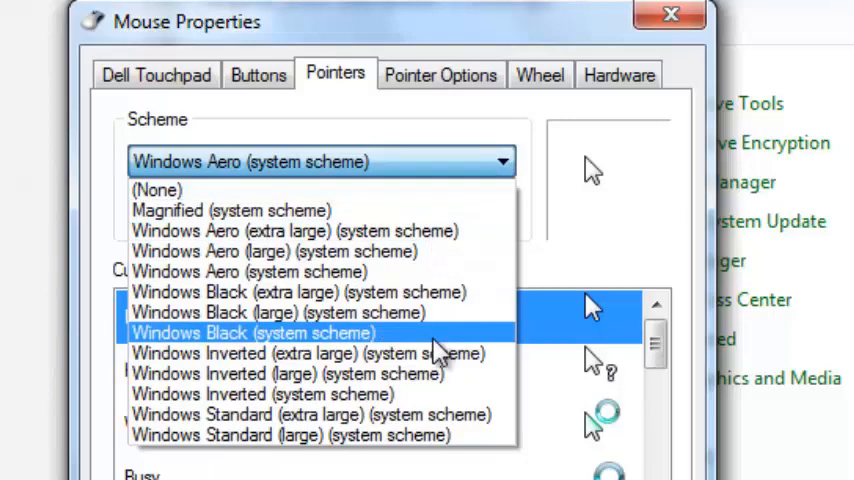
left_click(295, 353)
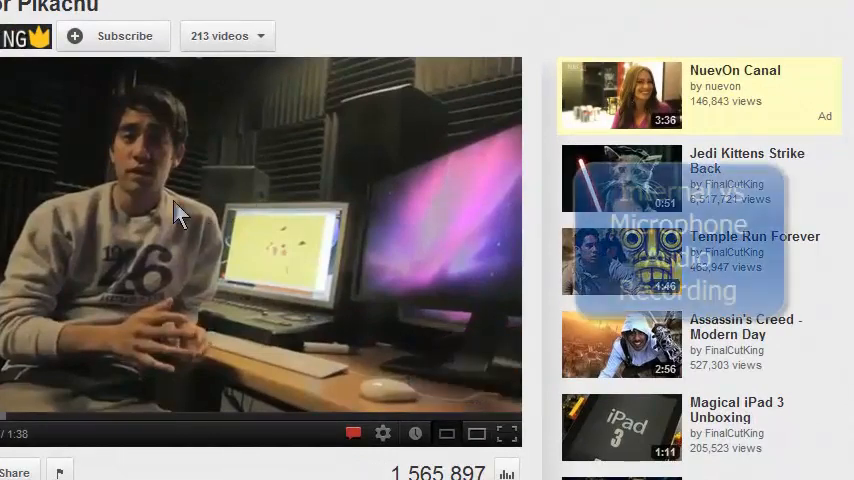
mouse_move(220, 345)
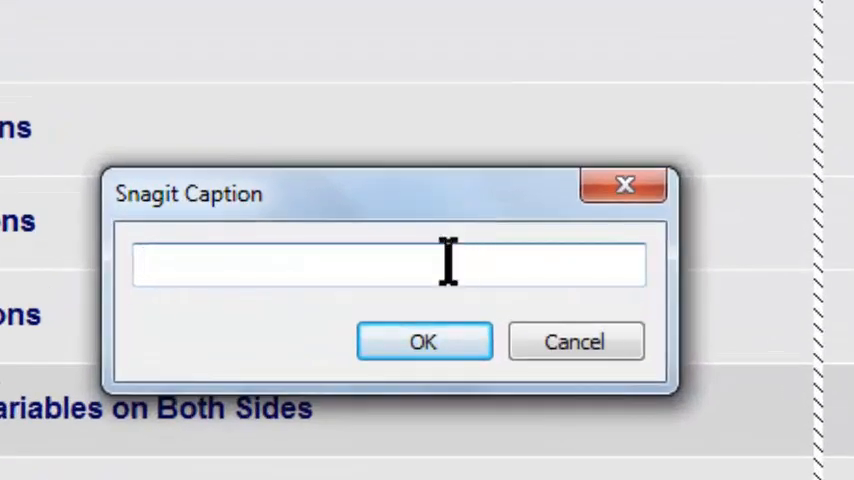
Enter the caption 'Showing You the Capture Mode' and confirm it
type("Showing You the C")
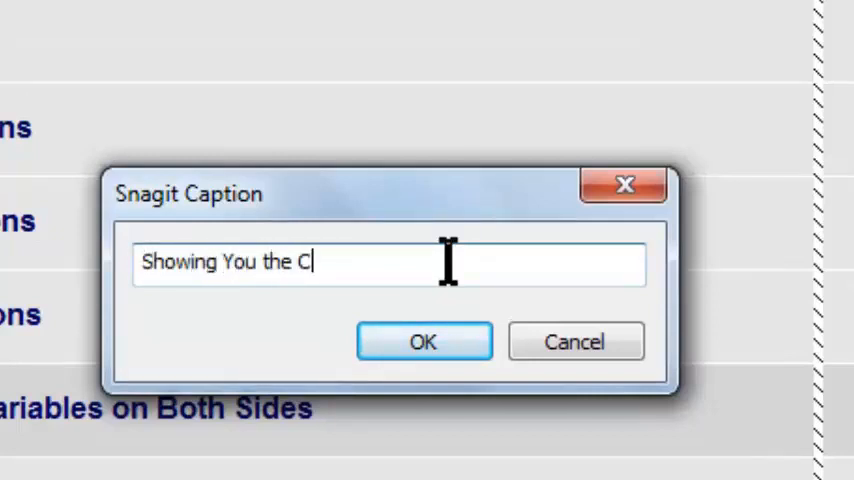
type("apture Mode")
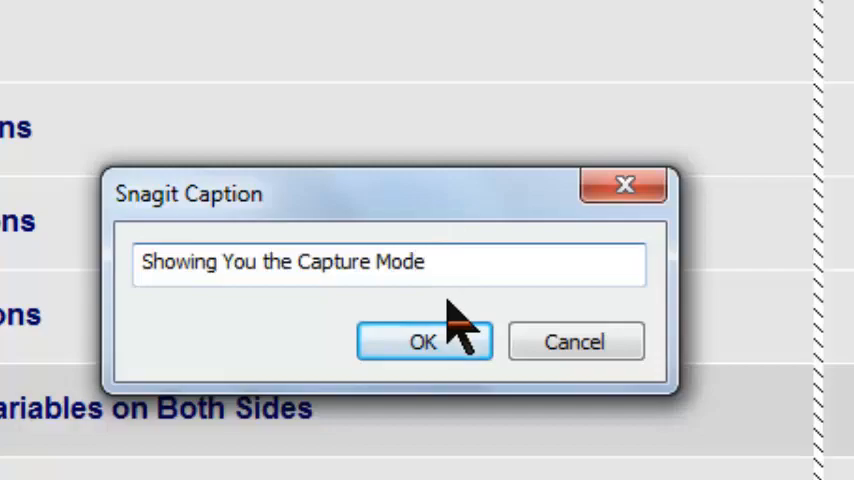
left_click(423, 341)
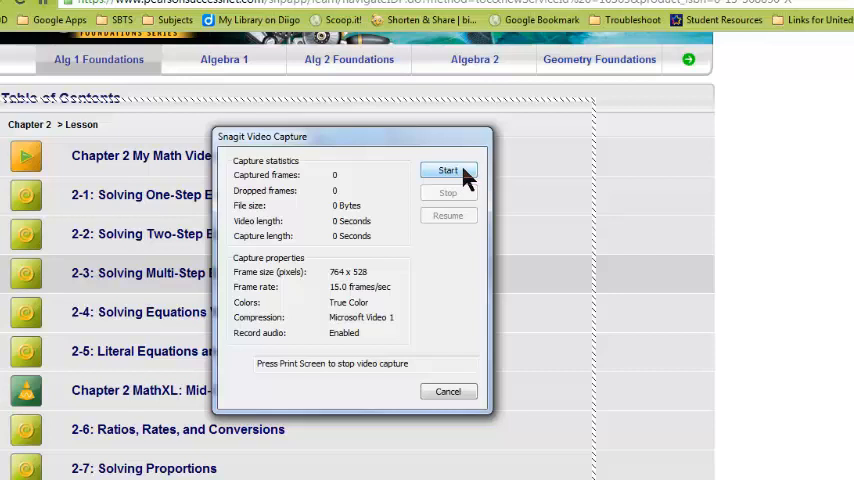
Record opening lesson 2-3, Solving Multi-Step Equations, then stop recording
left_click(448, 170)
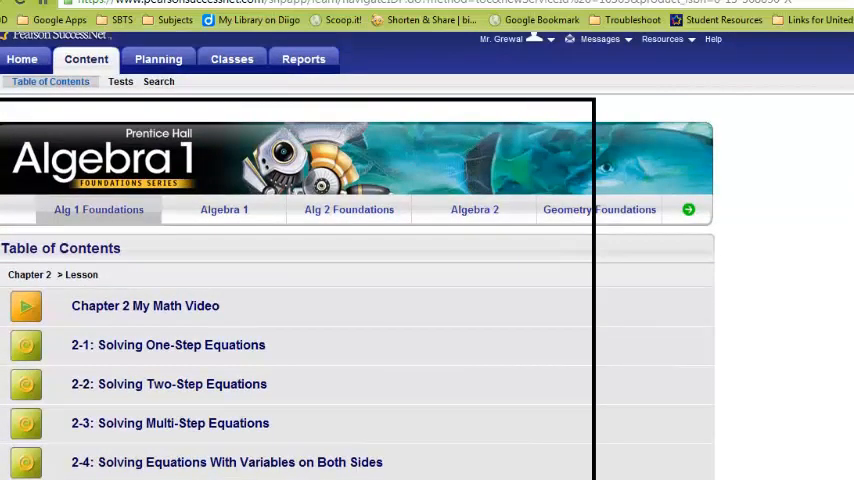
scroll("down", 3)
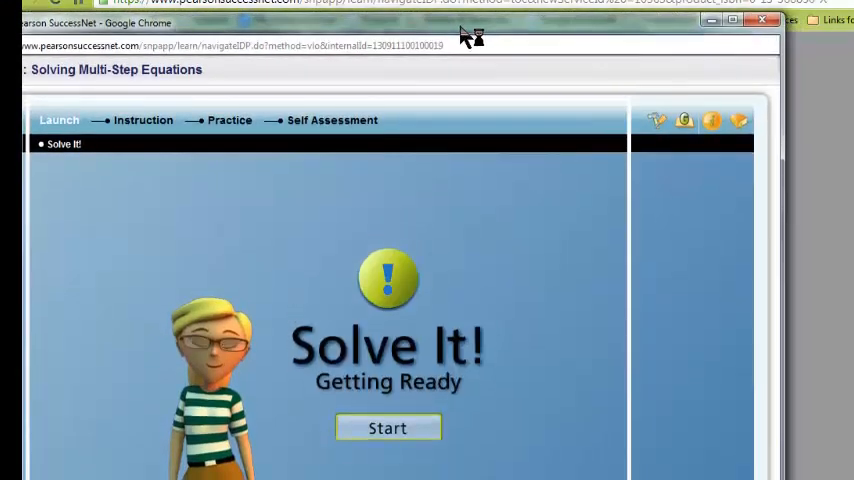
left_click(387, 427)
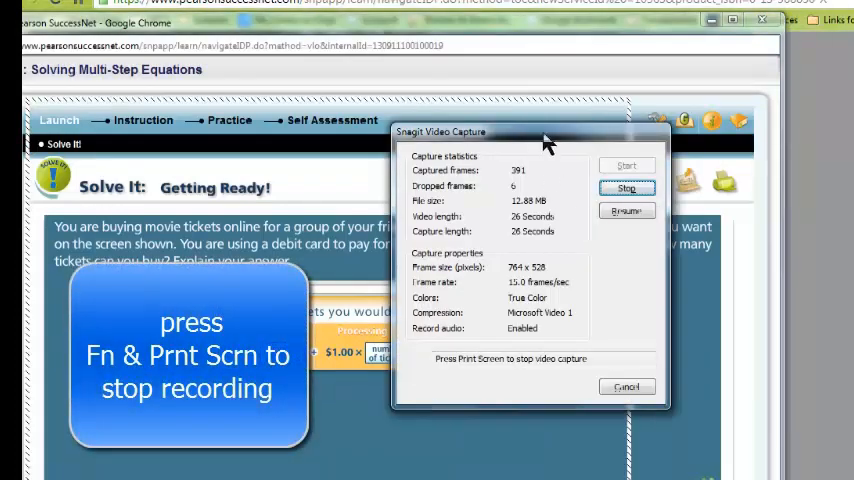
left_click(626, 188)
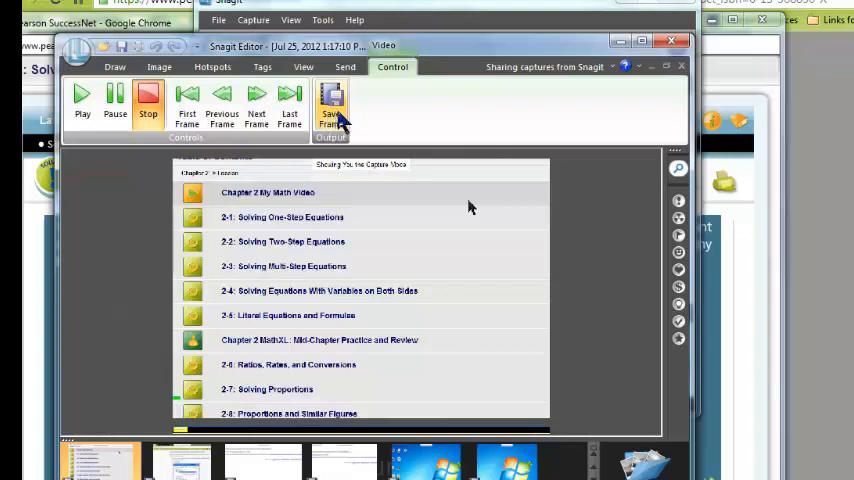
mouse_move(331, 110)
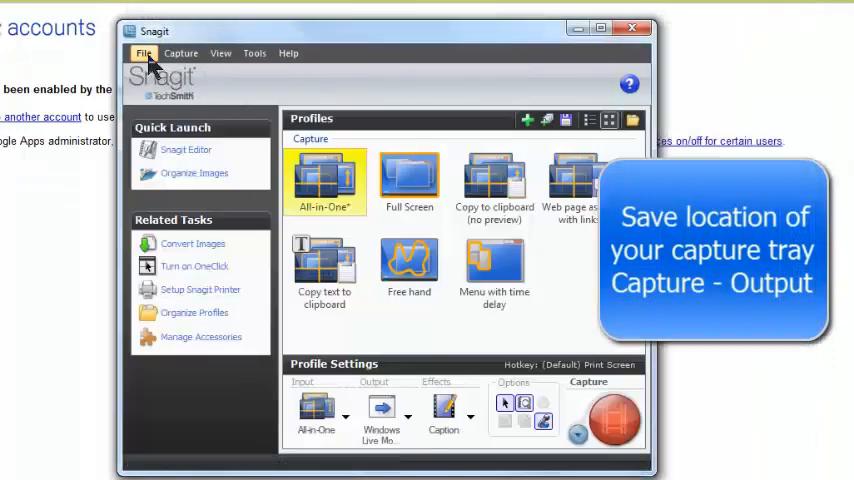
left_click(181, 53)
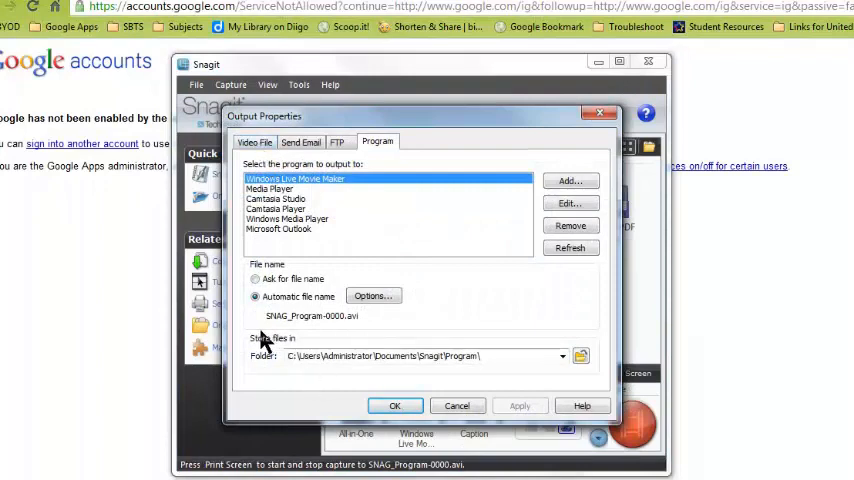
mouse_move(400, 158)
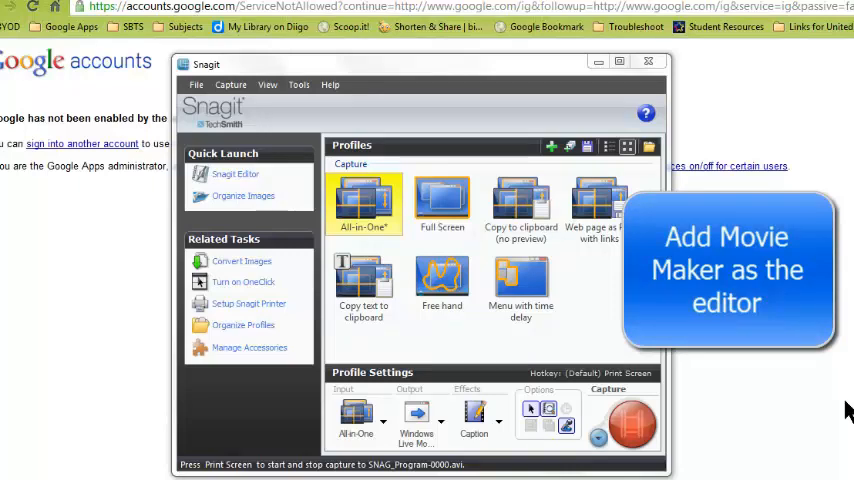
Start adding a new output program and browse for its executable
left_click(230, 84)
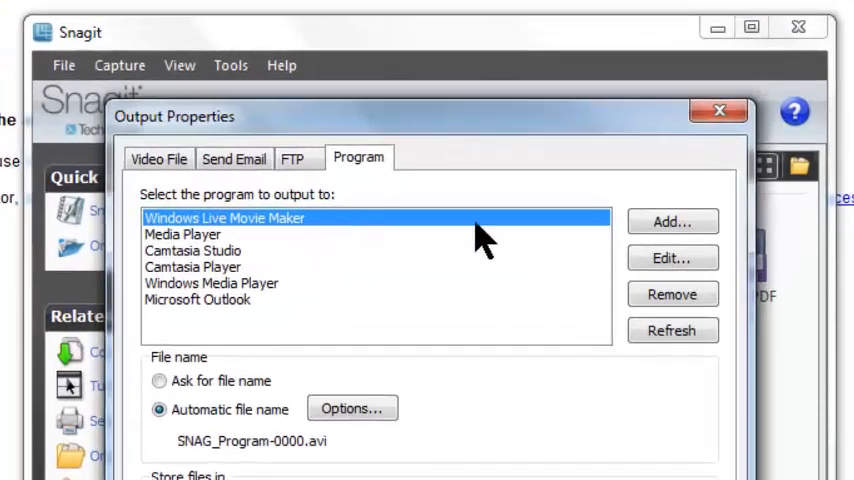
left_click(671, 221)
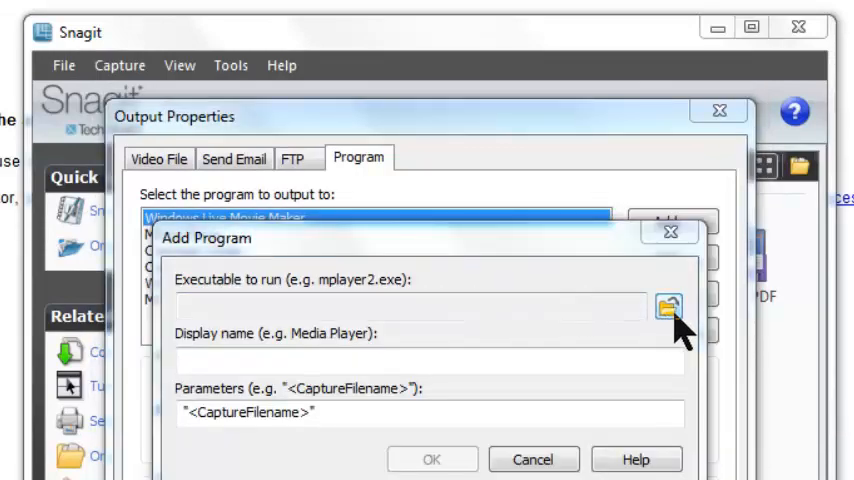
left_click(667, 308)
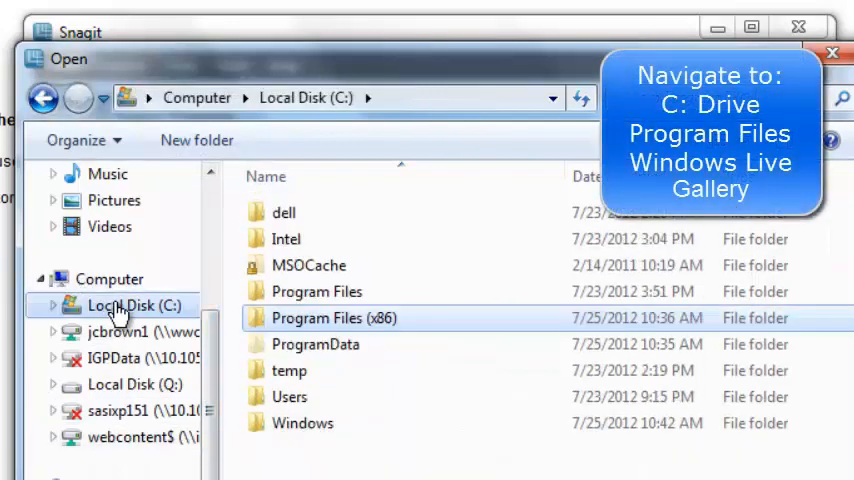
Navigate to Program Files (x86)\Windows Live\Photo Gallery for MovieMaker.exe
double_click(333, 318)
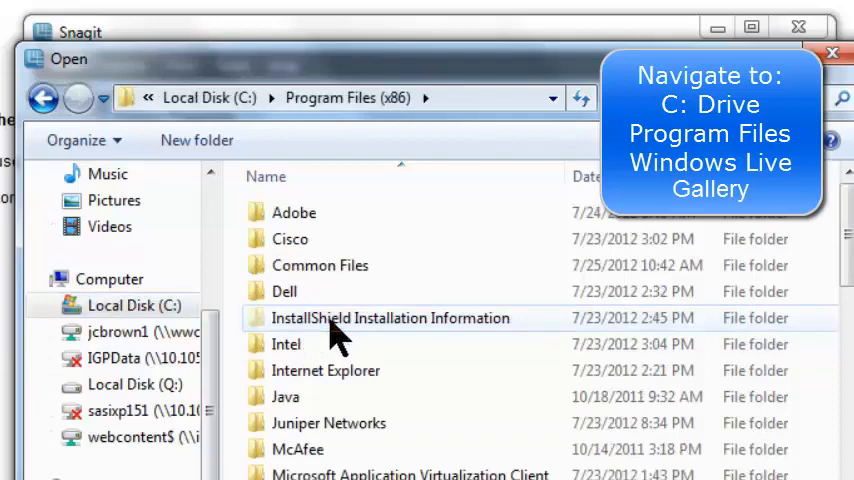
scroll("down", 3)
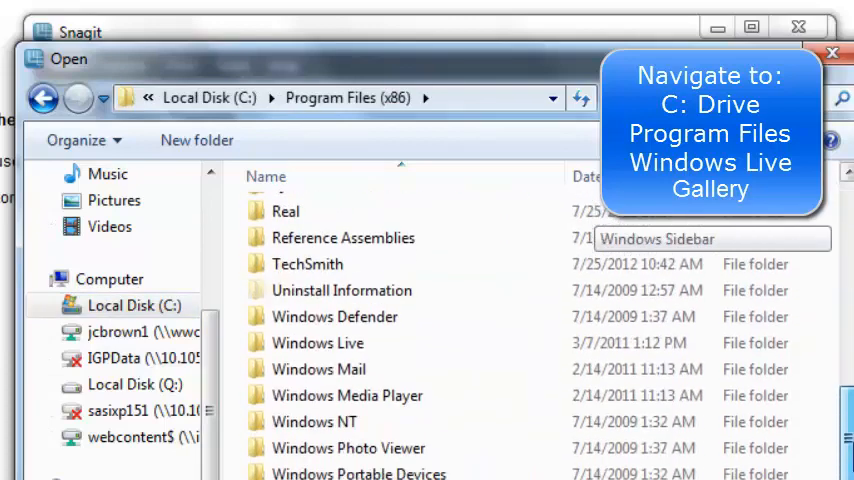
double_click(317, 342)
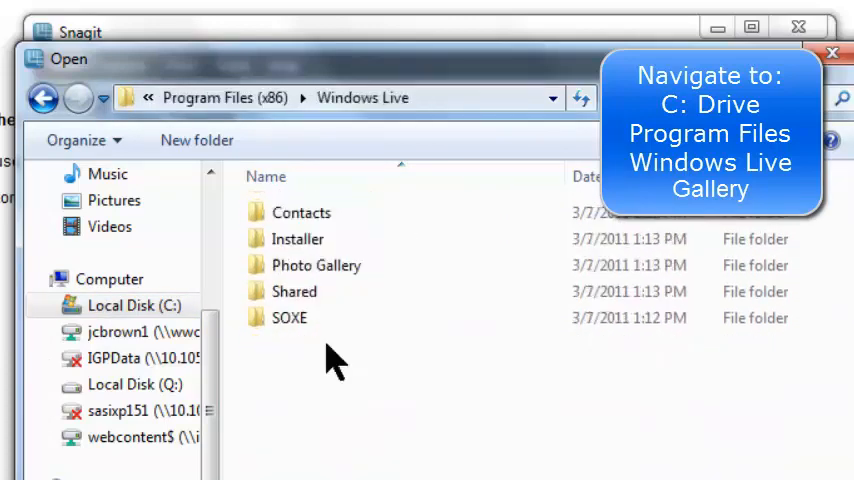
left_click(316, 265)
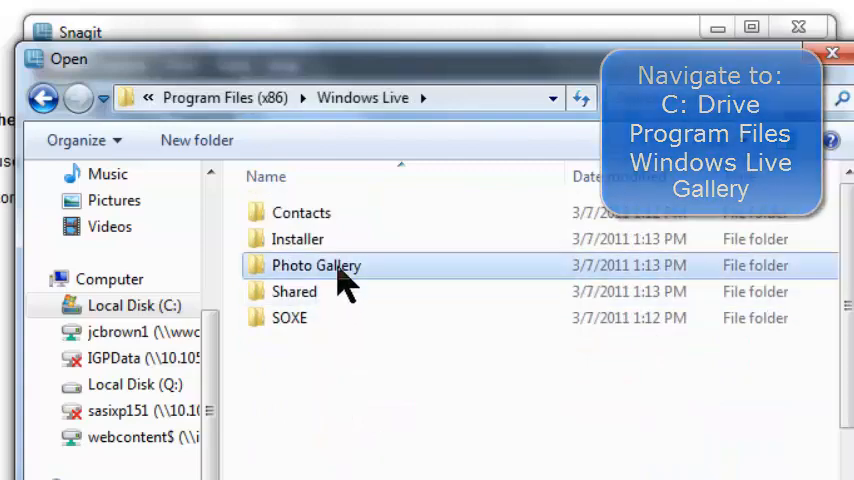
double_click(316, 265)
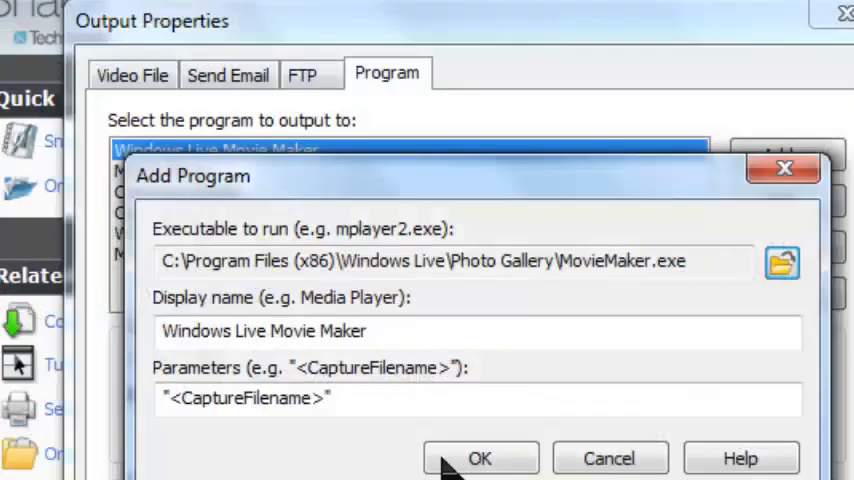
mouse_move(480, 380)
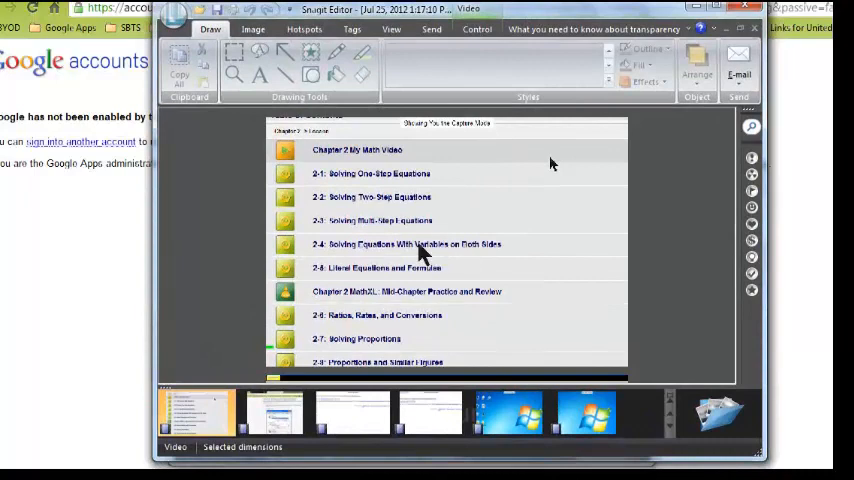
mouse_move(475, 220)
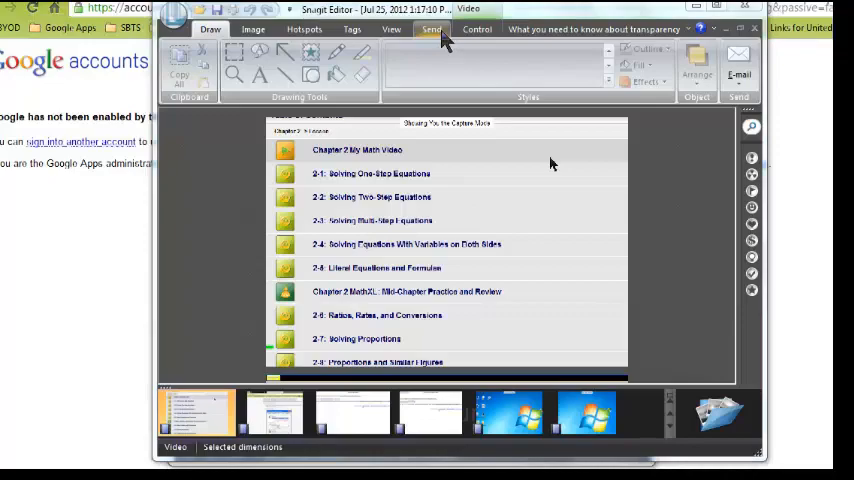
Choose Send > Program for the math video capture
left_click(431, 28)
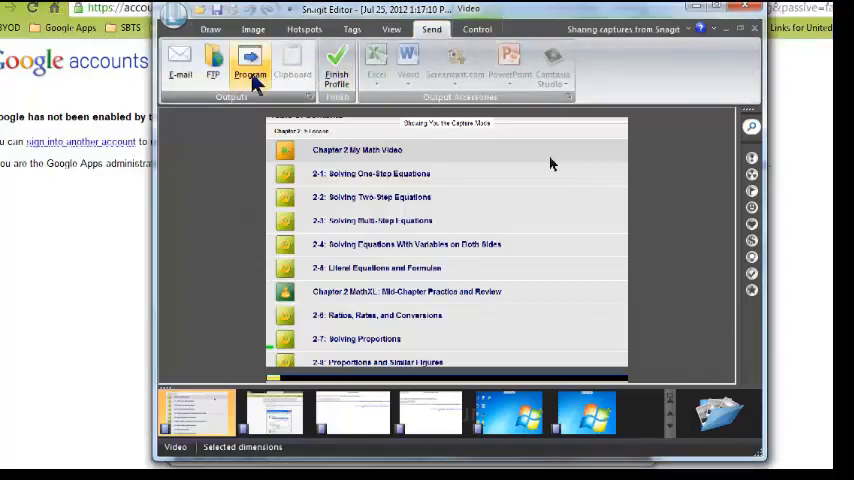
left_click(250, 68)
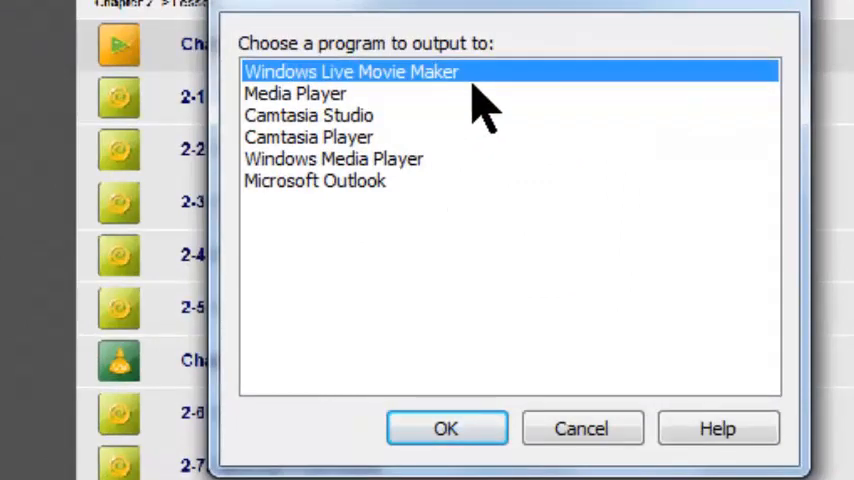
Send the math video to Windows Live Movie Maker, then return to Snagit Editor
left_click(446, 428)
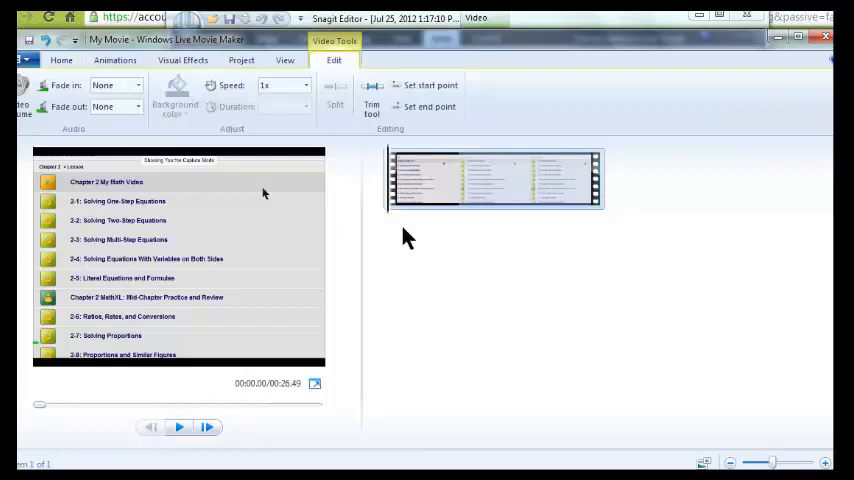
left_click(207, 427)
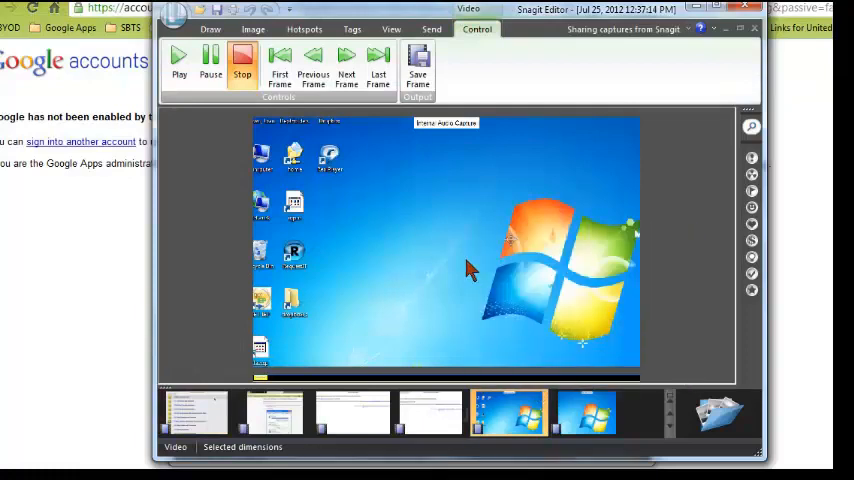
Send the desktop capture to Windows Live Movie Maker and deselect the storyboard clips
left_click(431, 28)
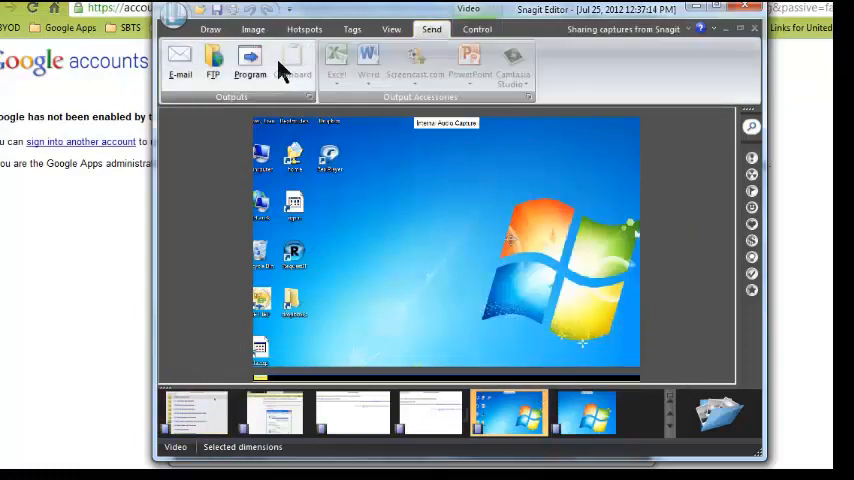
left_click(250, 63)
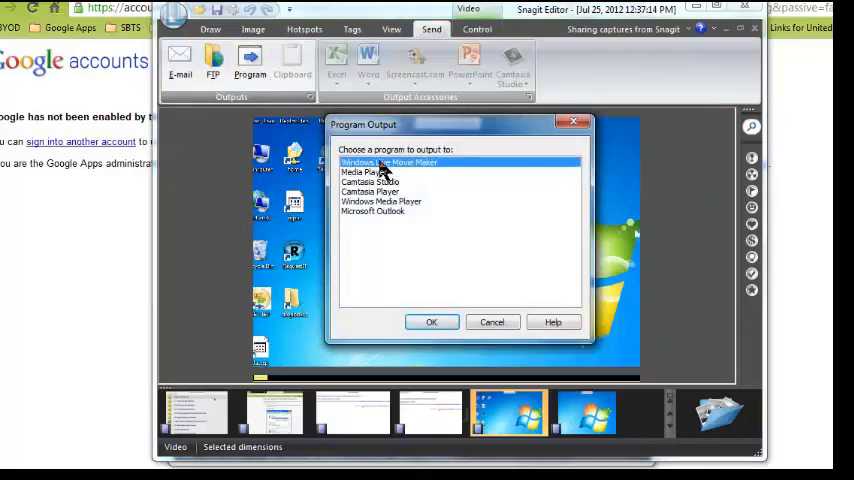
left_click(431, 322)
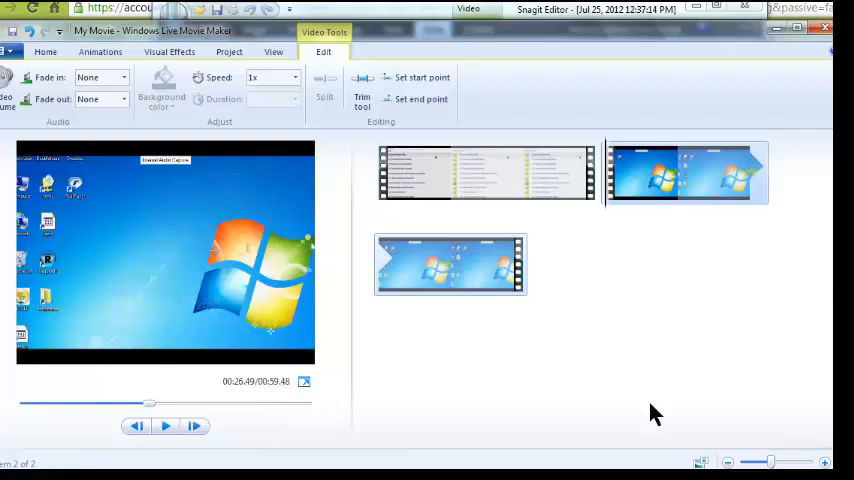
left_click(45, 51)
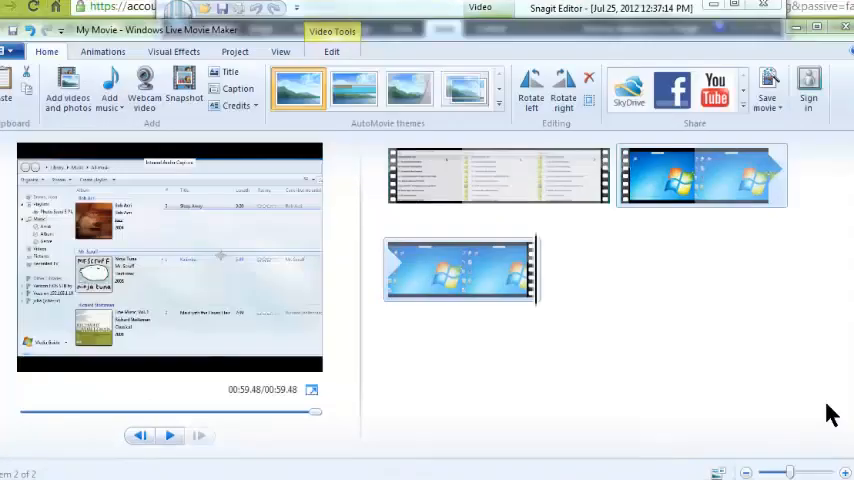
mouse_move(830, 175)
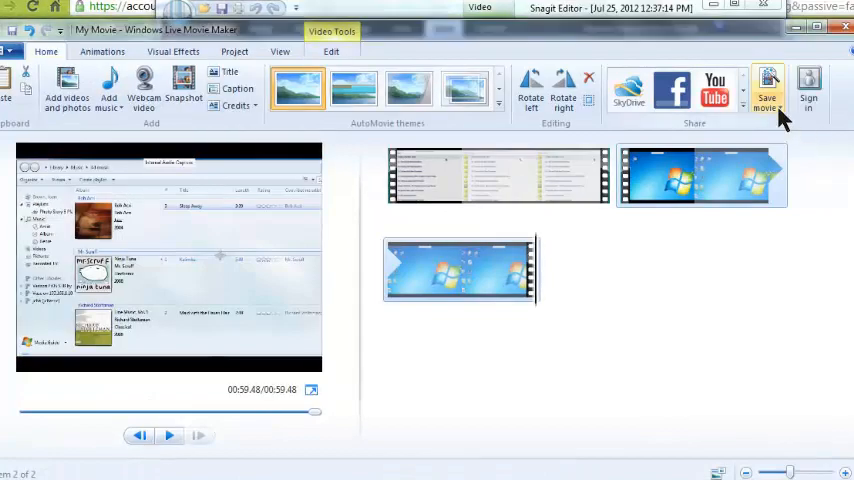
Save the movie for computer playback as My Movie.wmv in My Videos
left_click(767, 90)
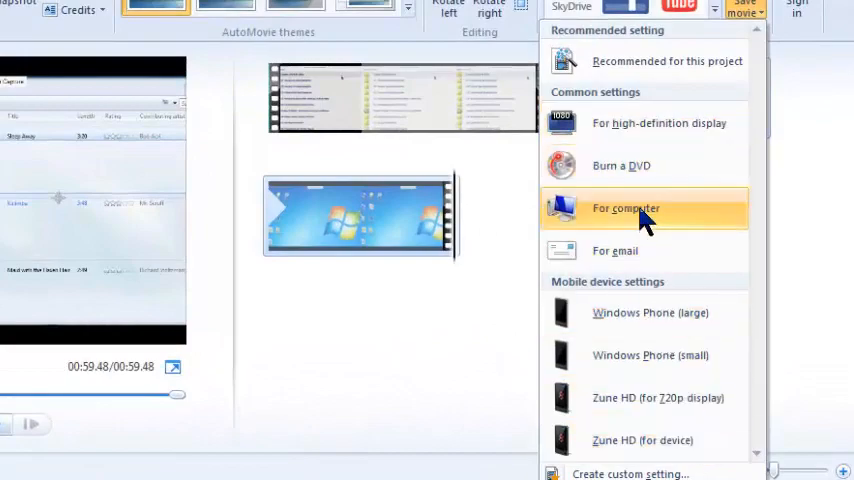
left_click(625, 208)
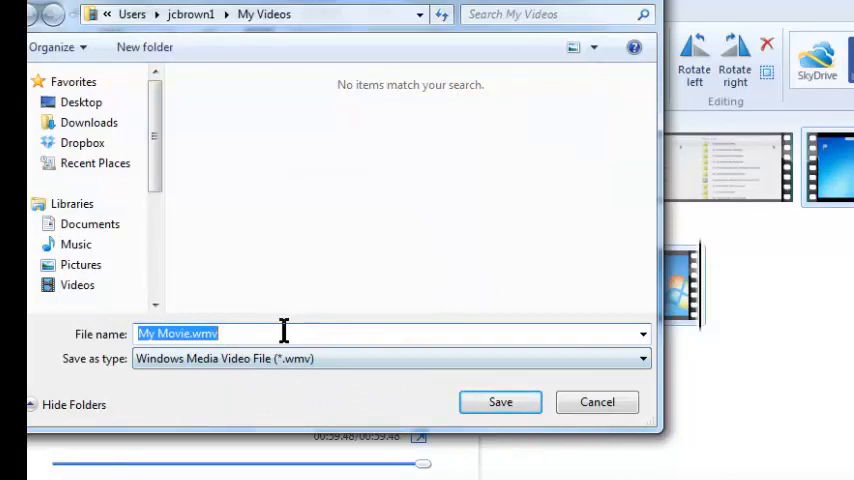
mouse_move(331, 405)
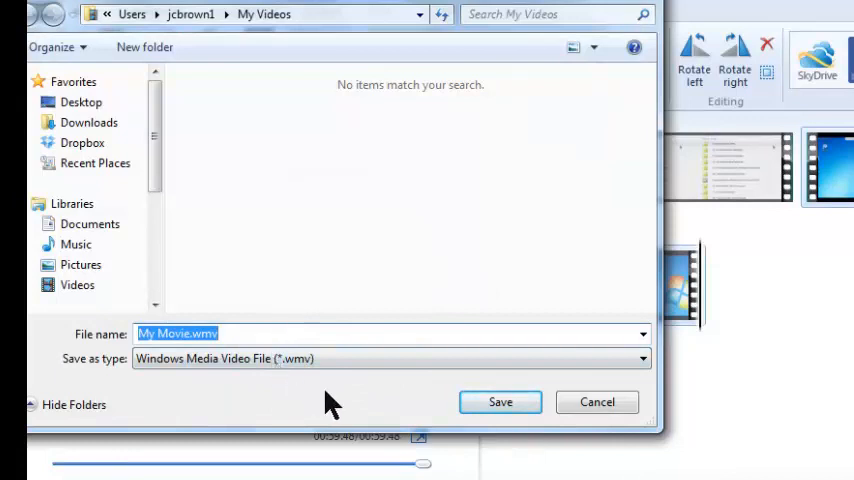
mouse_move(570, 390)
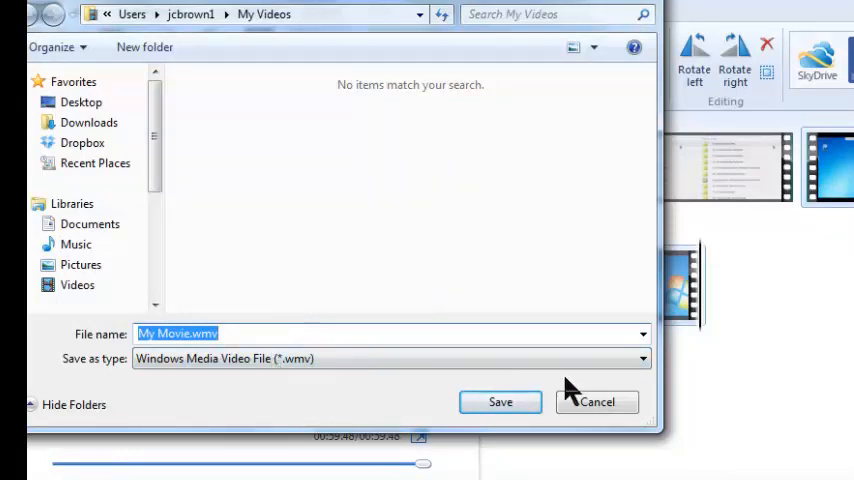
left_click(500, 401)
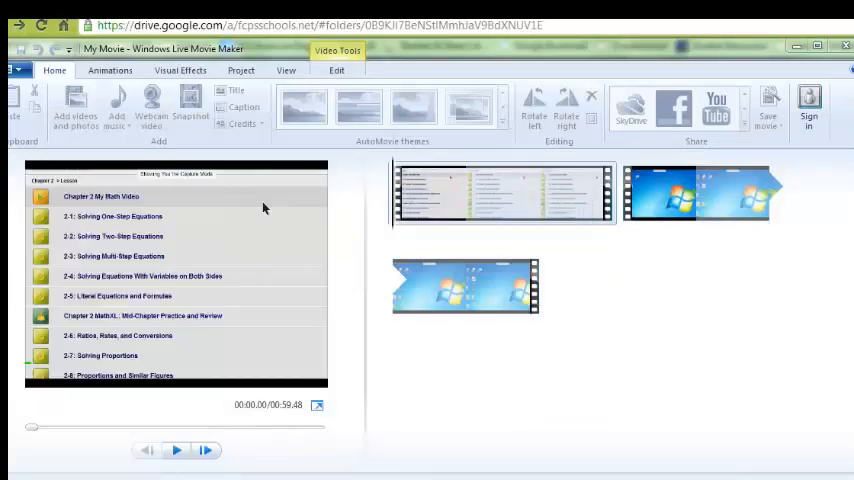
Upload My Movie.wmv to Google Drive's shared Video File Types folder
left_click(768, 108)
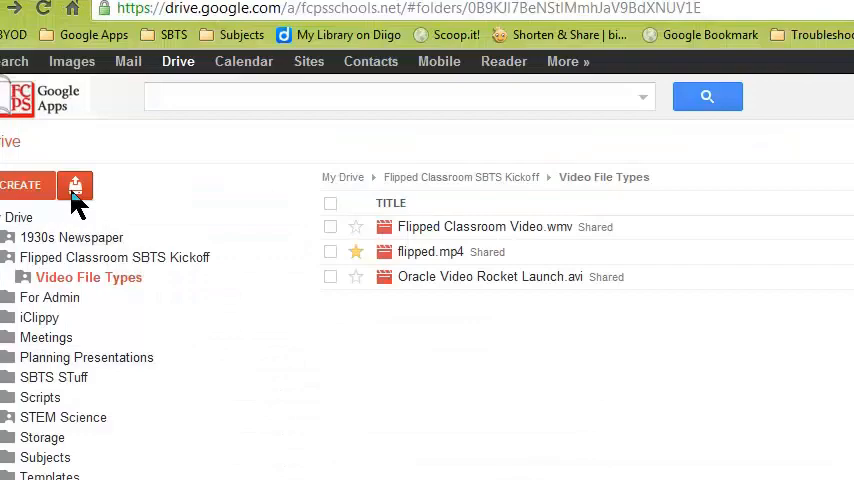
left_click(75, 185)
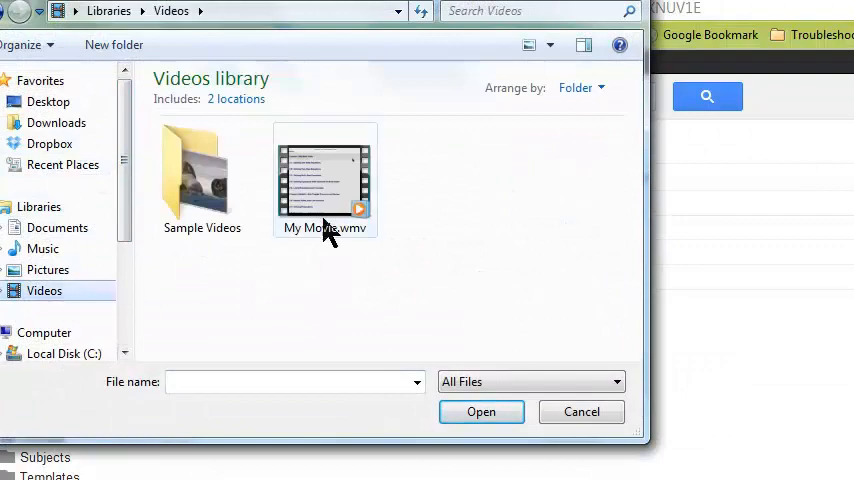
left_click(481, 411)
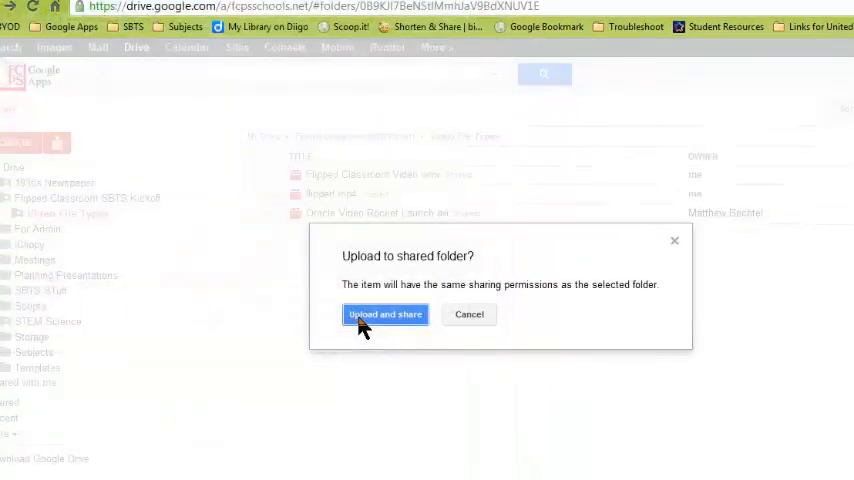
left_click(385, 314)
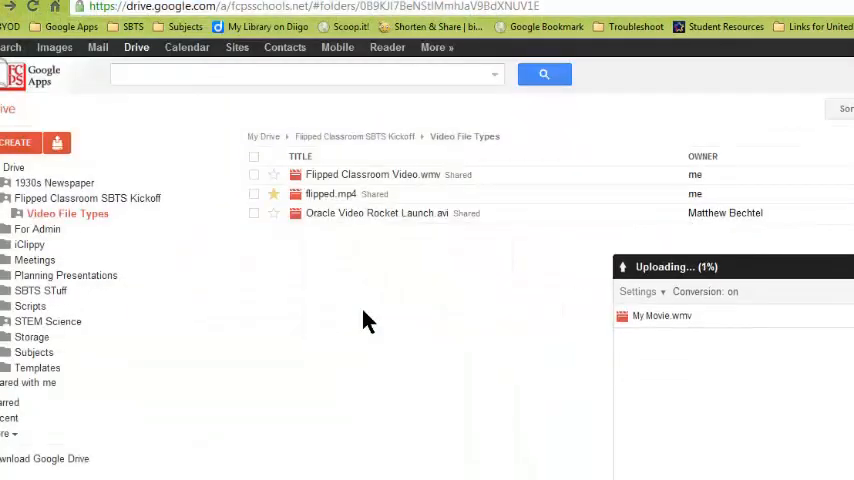